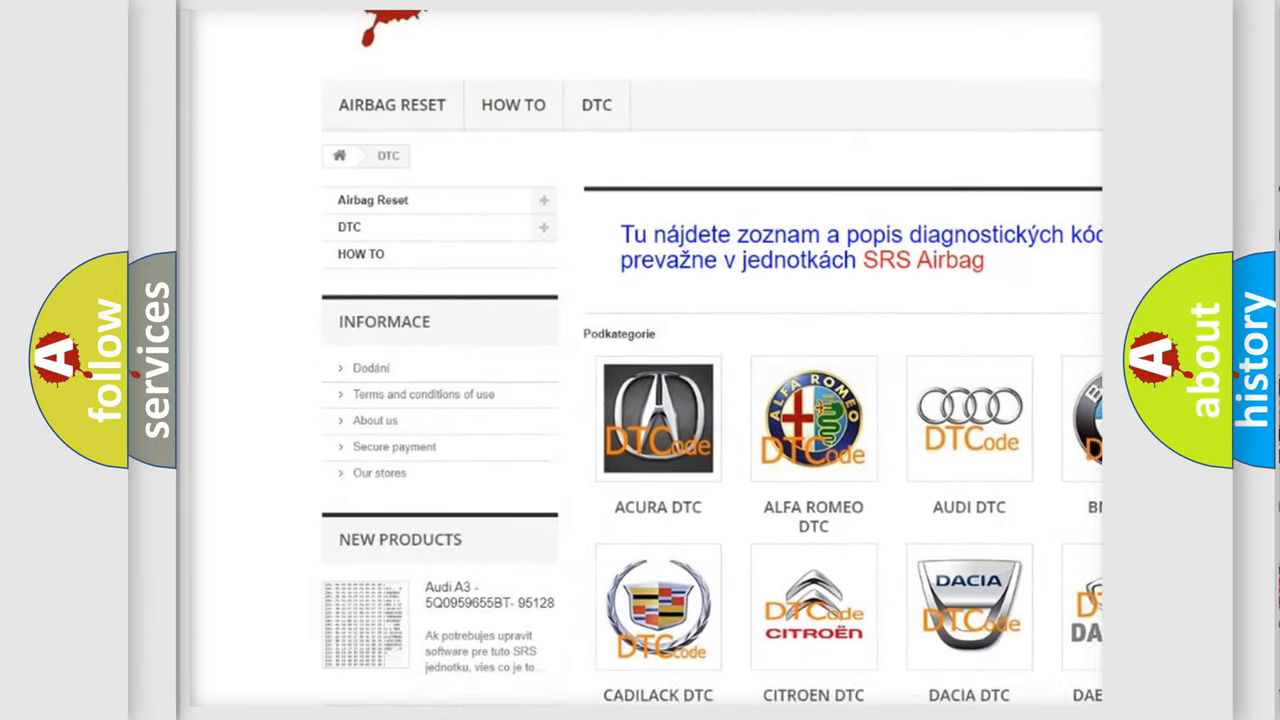
{"action": "scroll", "scroll_direction": "down", "scroll_amount": 3}
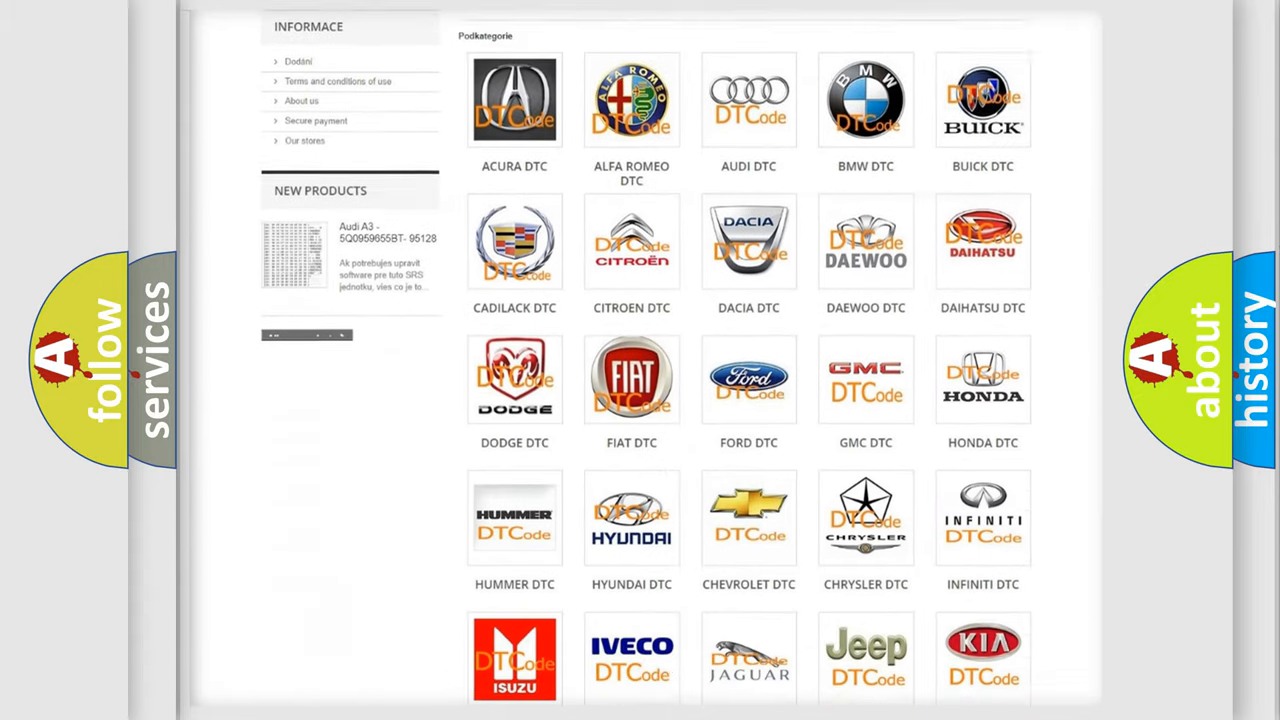
{"action": "scroll", "scroll_direction": "down", "scroll_amount": 3}
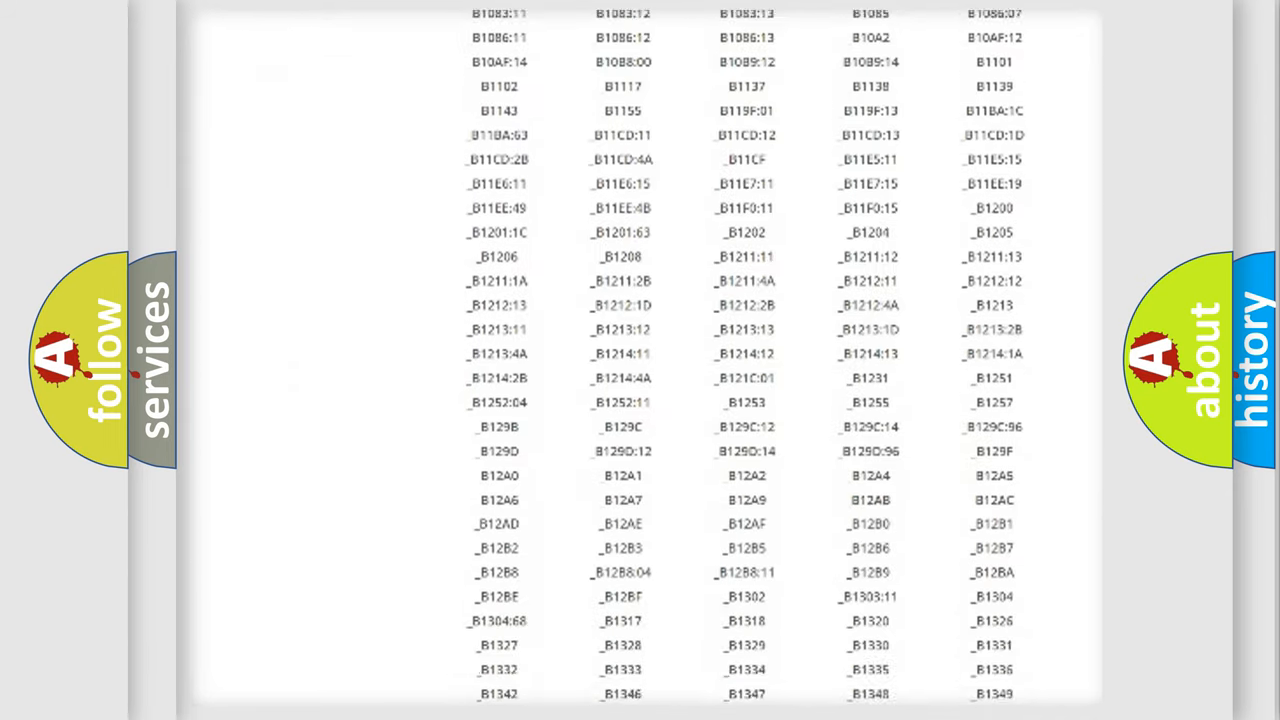
{"action": "scroll", "scroll_direction": "down", "scroll_amount": 3}
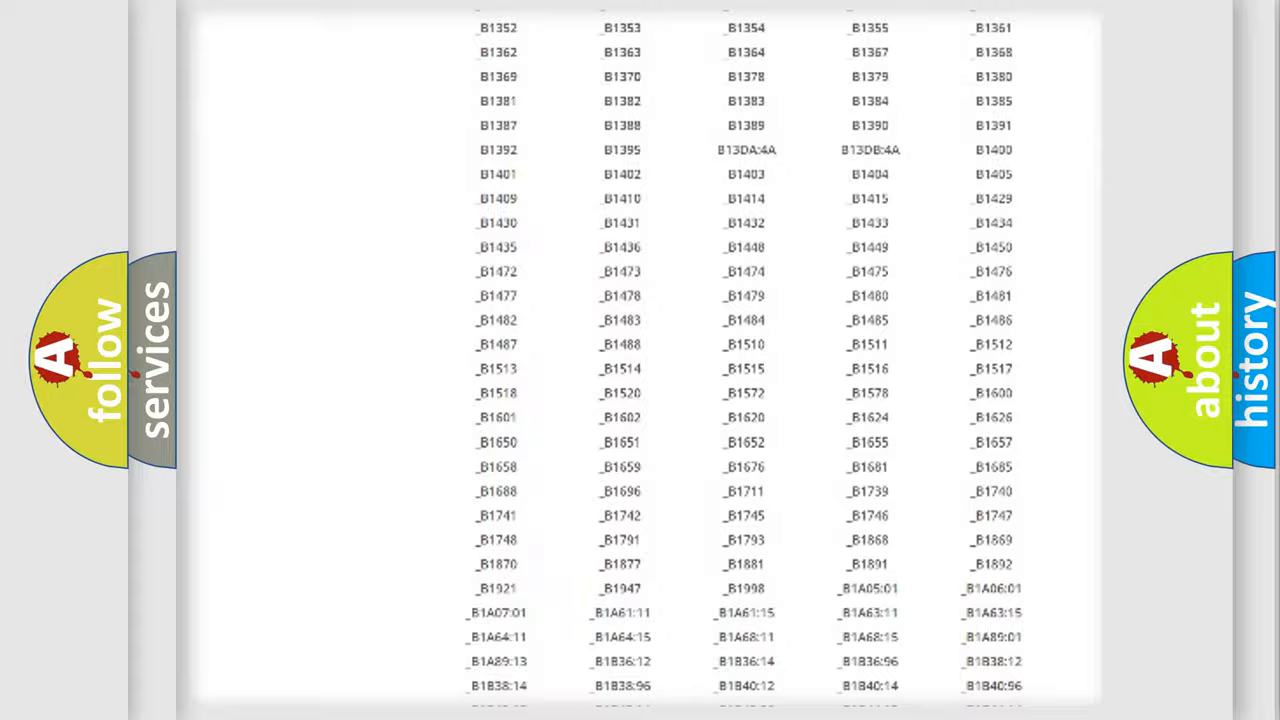